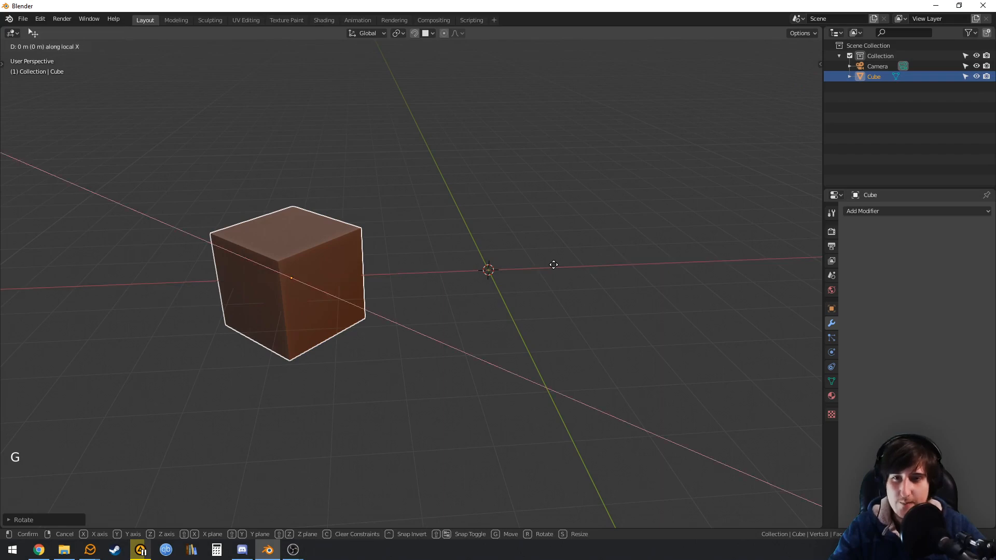
mouse_move(548, 257)
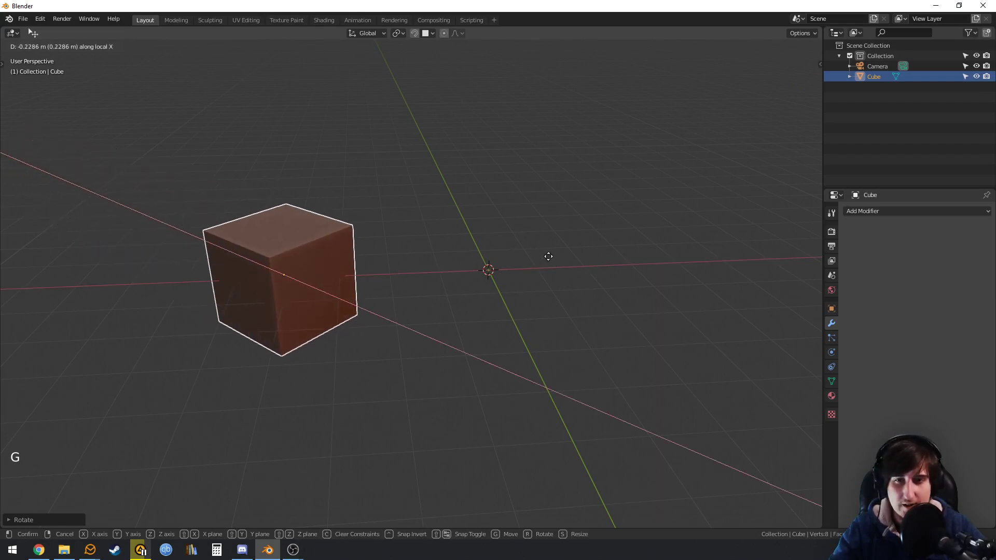
- Leave the rotated cube in place and switch it into mesh editing
left_click(320, 260)
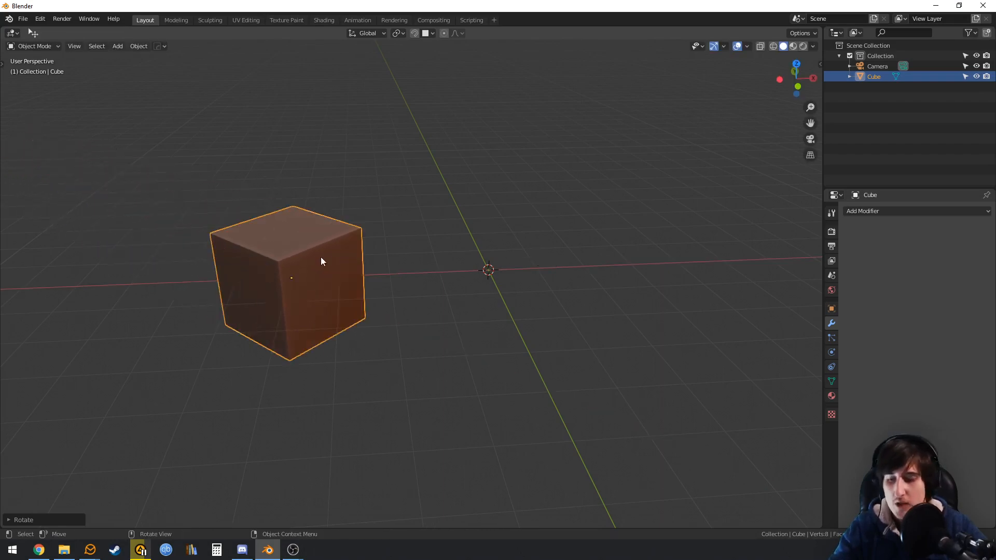
key("ctrl+a")
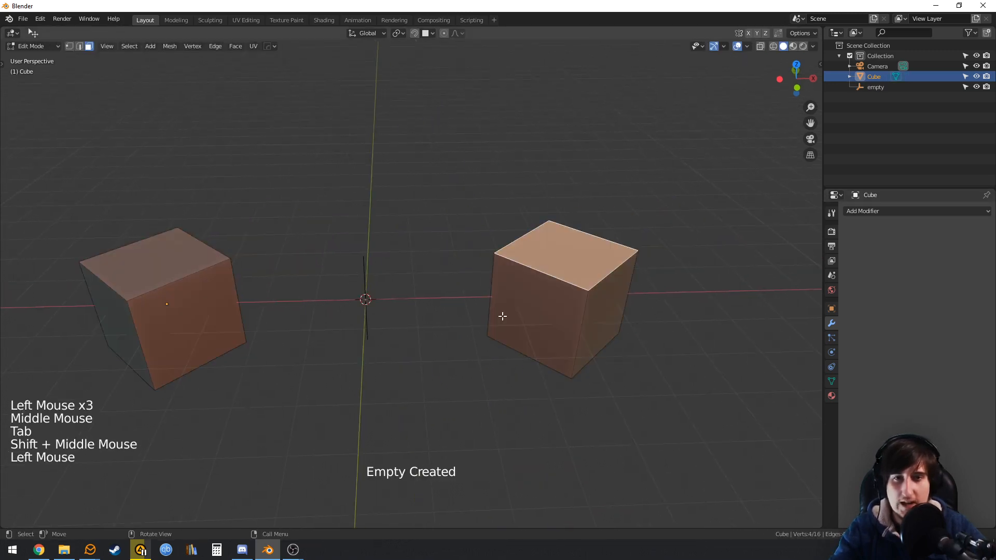
- Return from mesh editing to Object Mode
key("Tab")
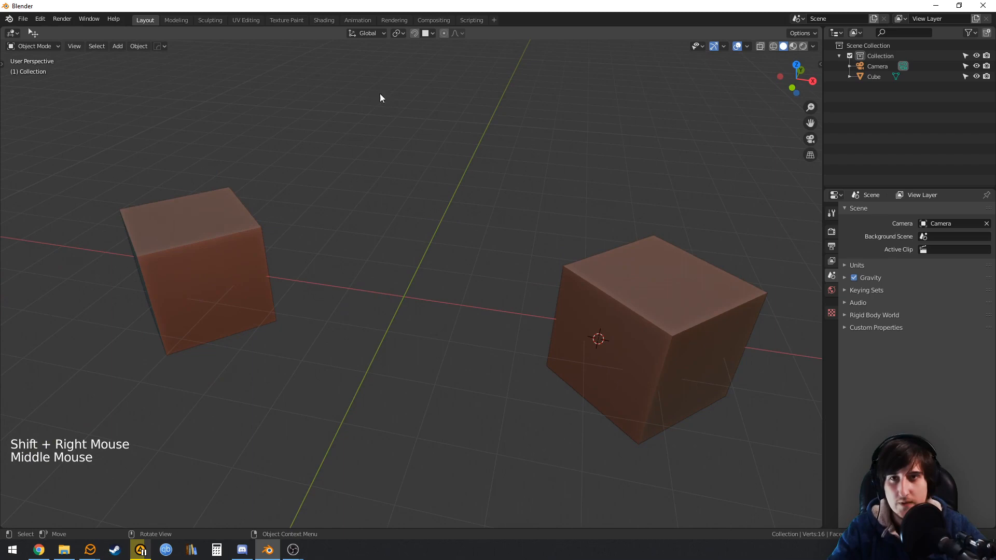
- Set the transform orientation to Cursor and slide the cube along the cursor's Z axis
left_click(367, 33)
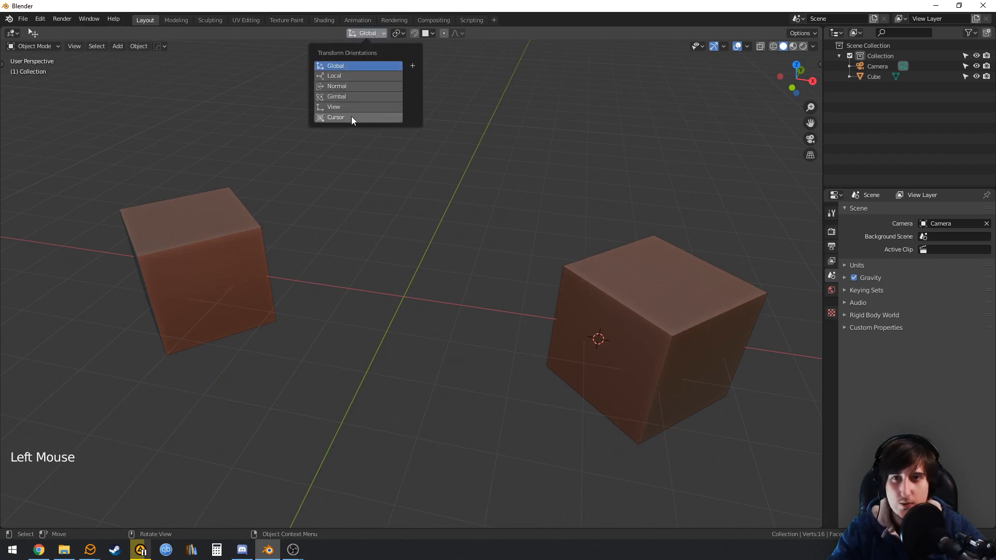
left_click(335, 116)
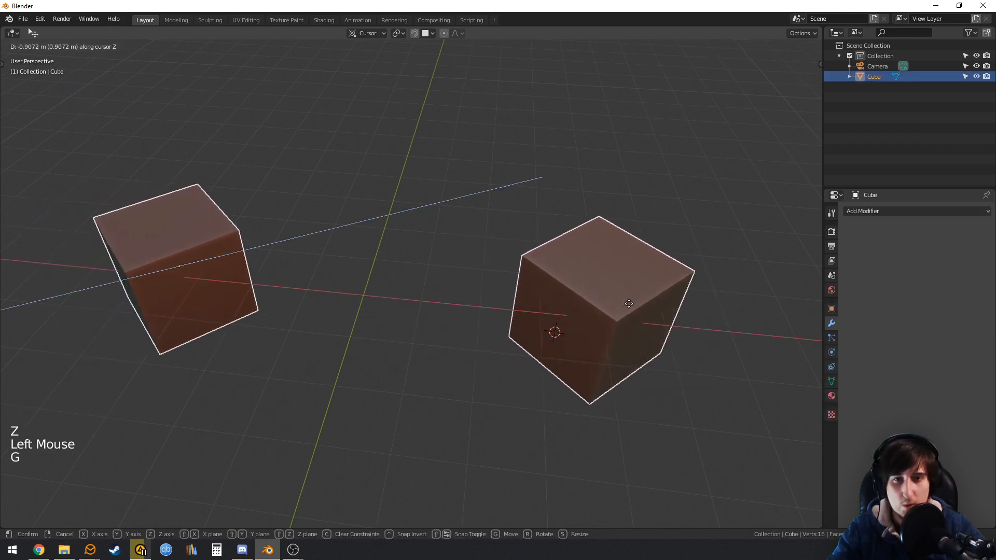
scroll("up", 3)
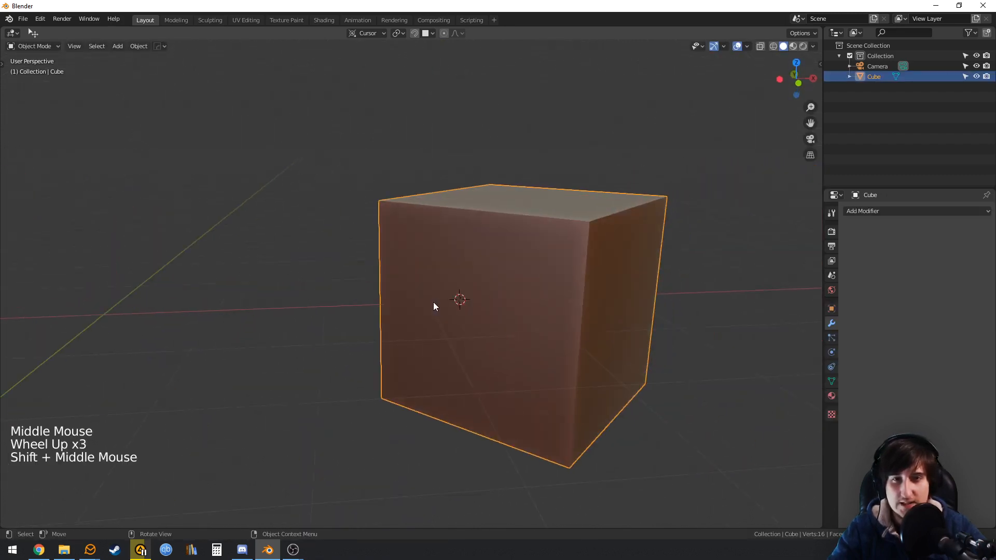
scroll("up", 3)
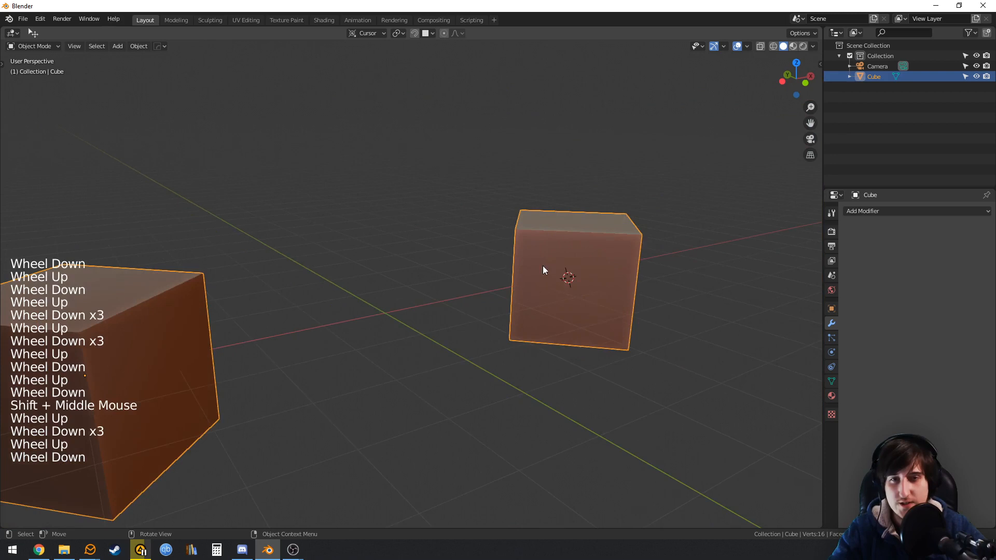
- Activate the Cursor tool and set its orientation to Geometry
key("t")
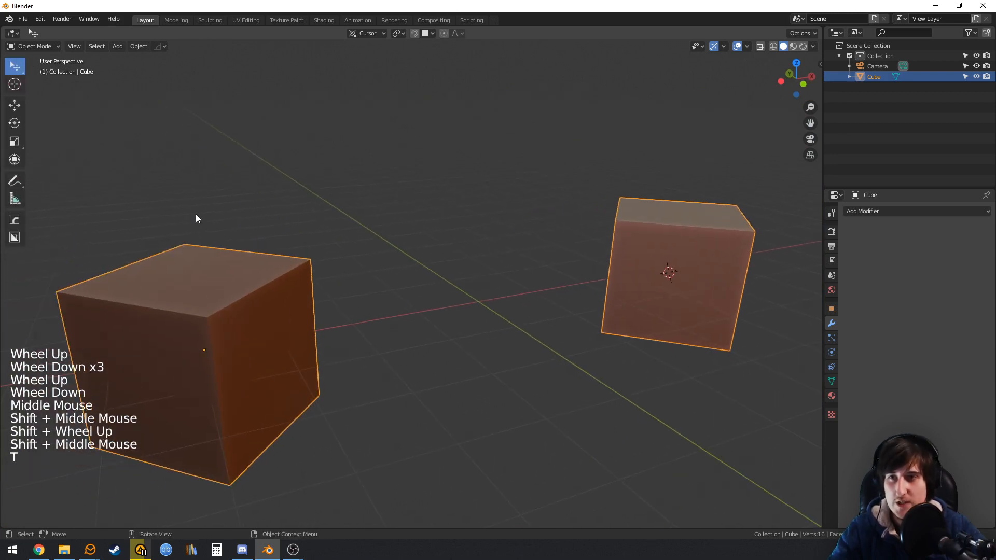
left_click(14, 85)
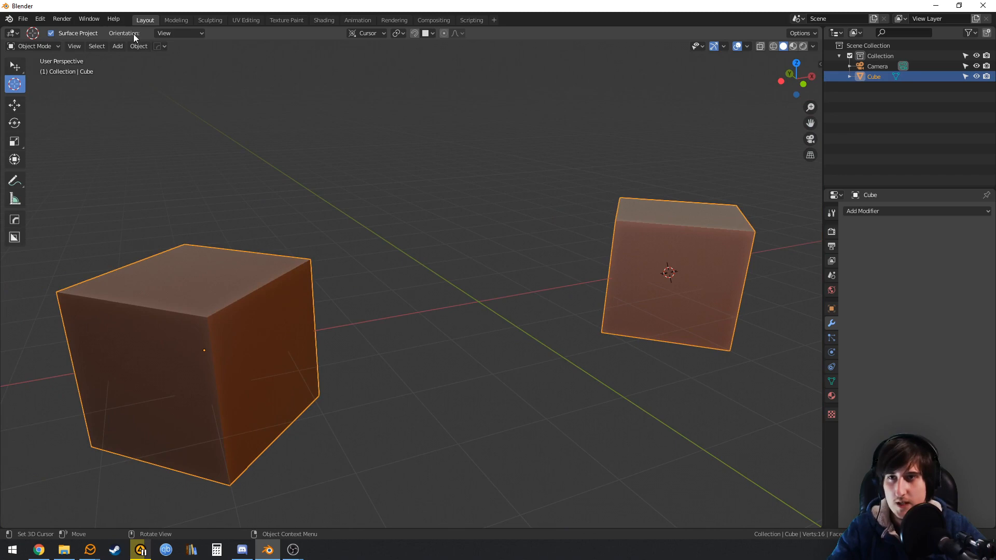
left_click(180, 33)
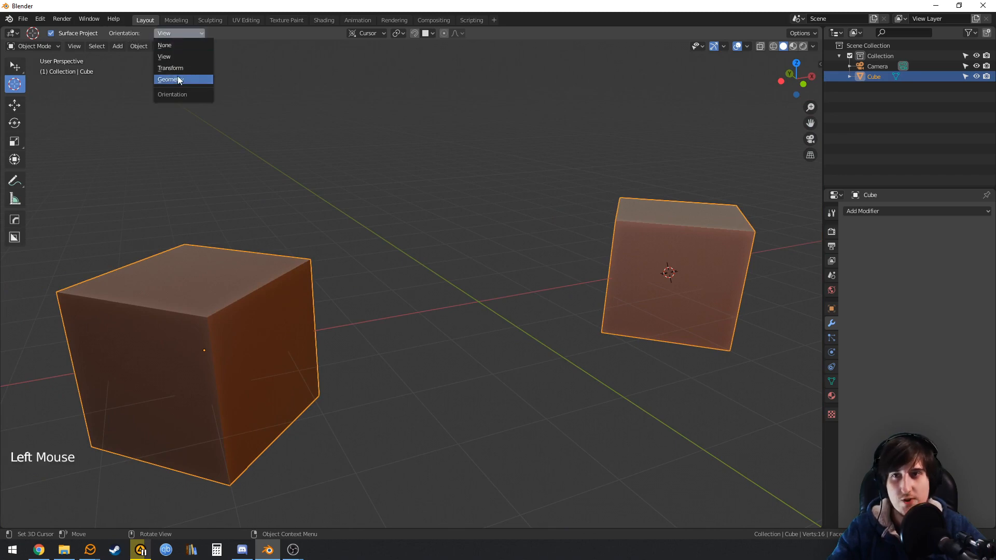
left_click(169, 80)
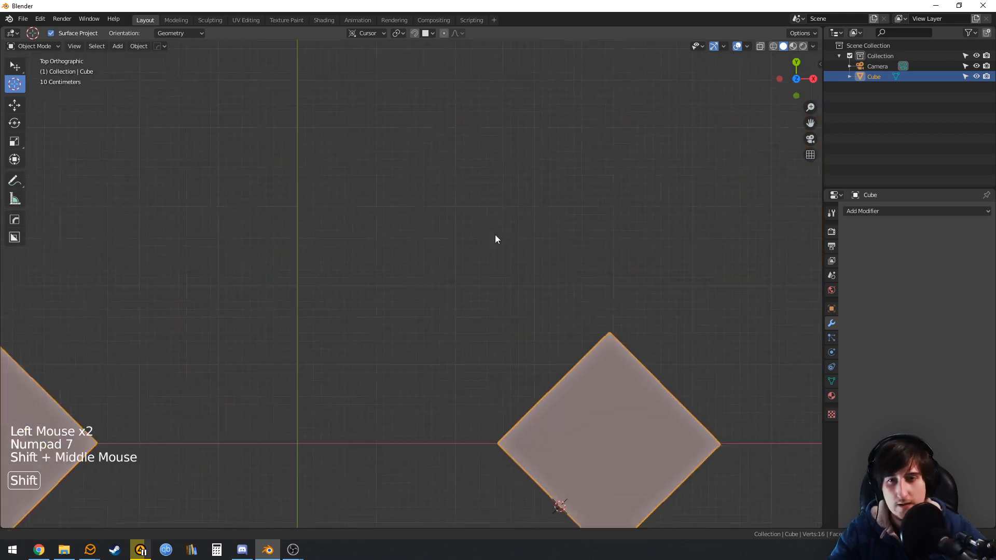
- Start a move of the cube before placing the cursor on its side face
key("g")
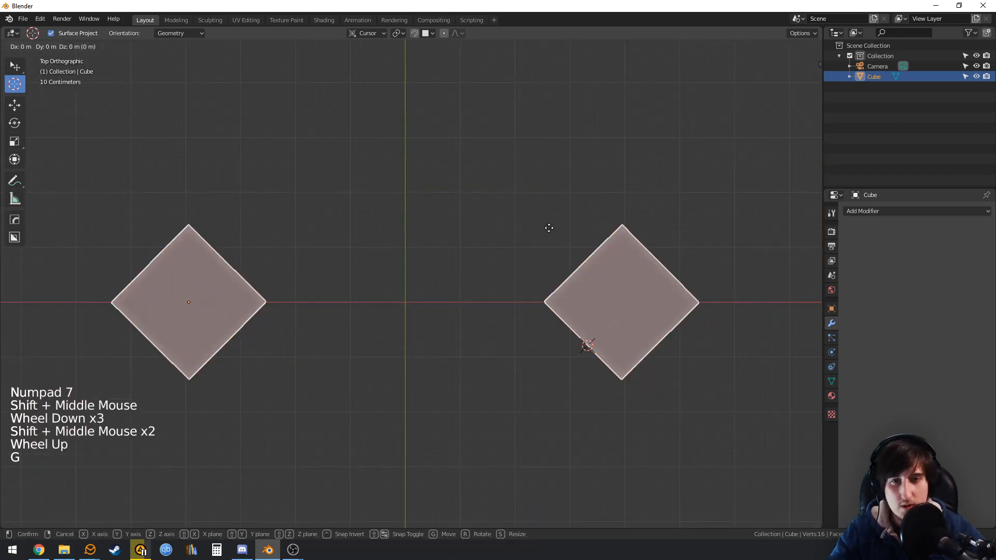
mouse_move(523, 240)
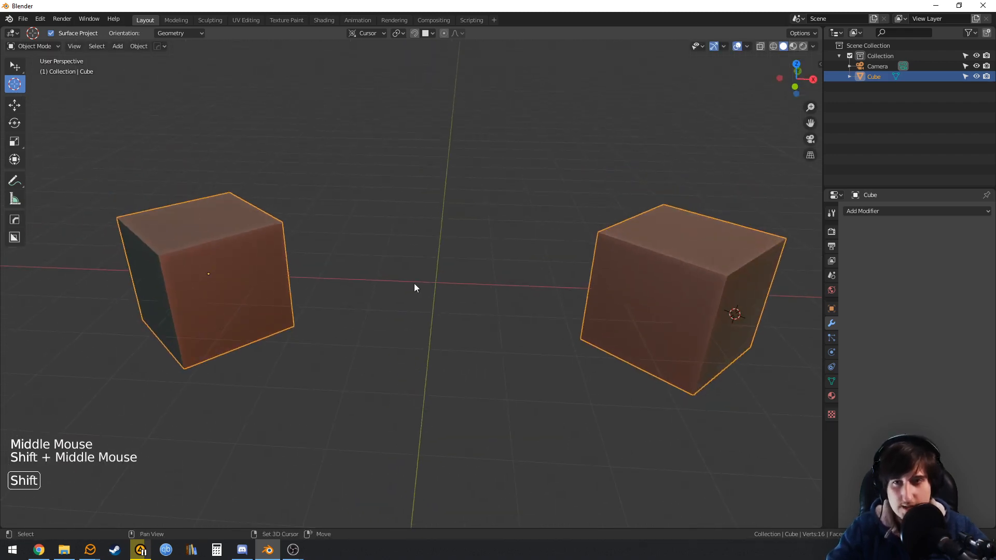
- Zoom in on the cube face where the 3D cursor was placed
scroll("up", 3)
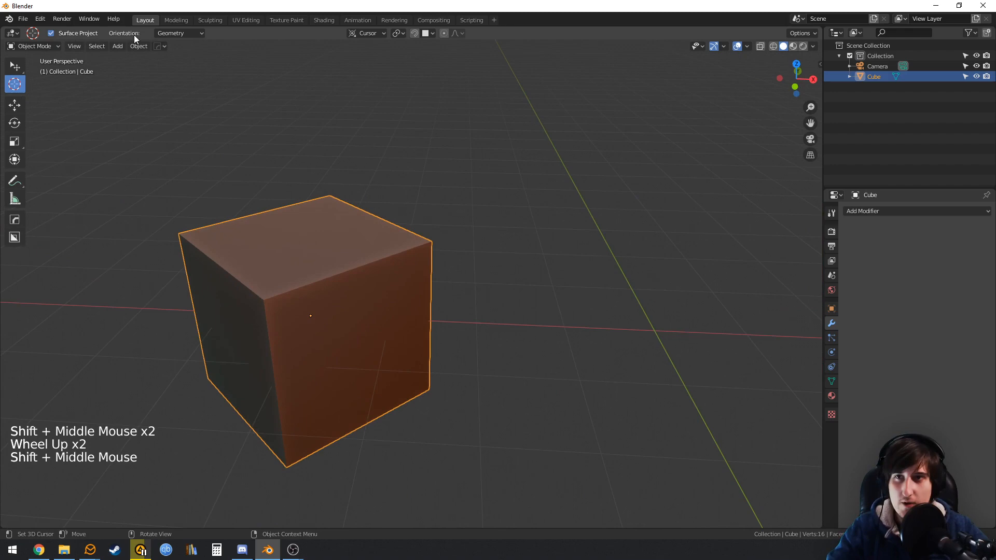
mouse_move(346, 147)
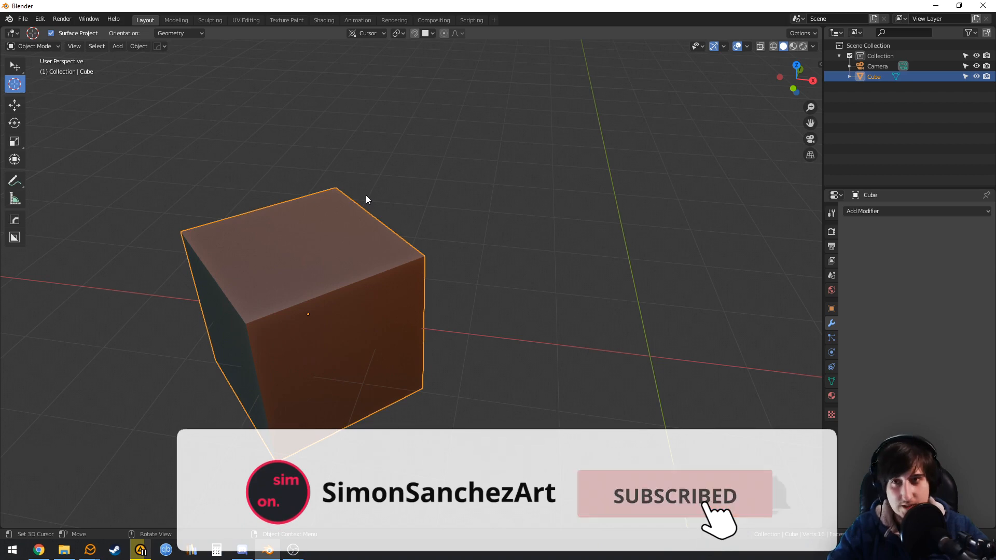
mouse_move(489, 275)
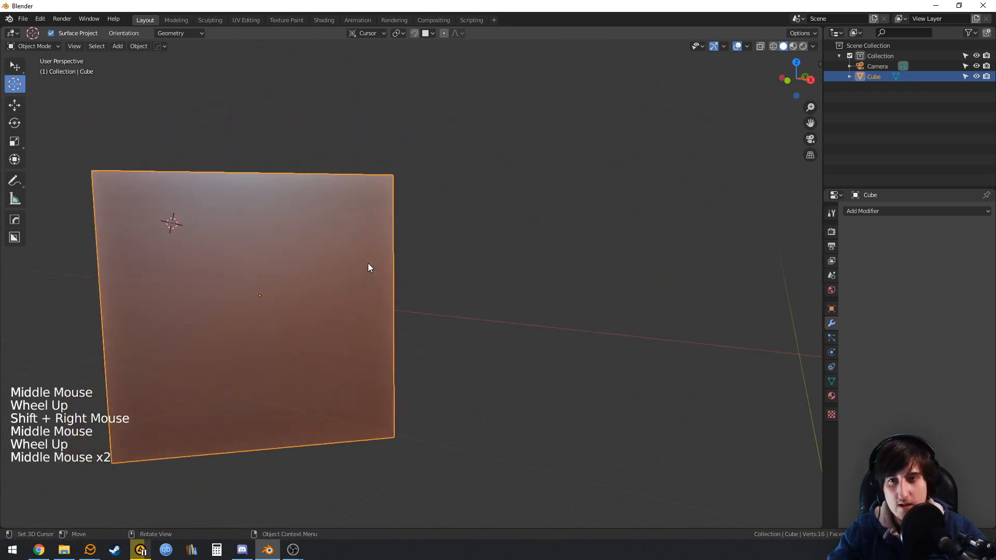
scroll("up", 3)
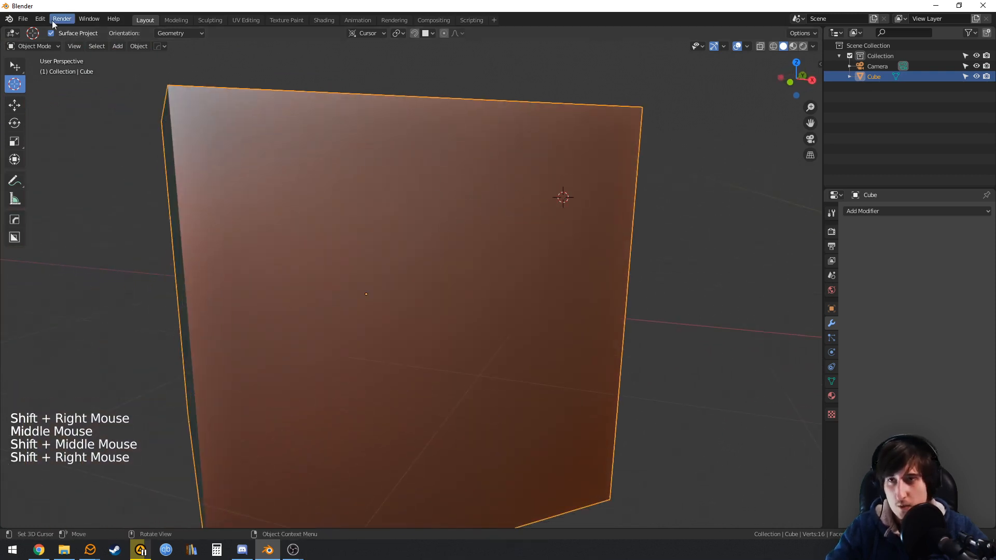
- Search the Preferences keymap for 'cursor' to find the Set 3D Cursor entry
left_click(39, 19)
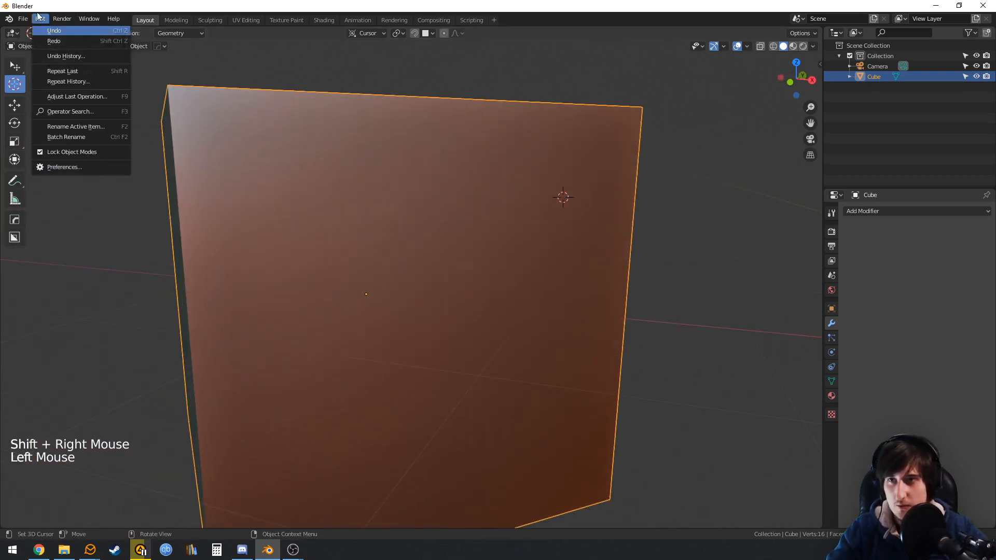
left_click(63, 166)
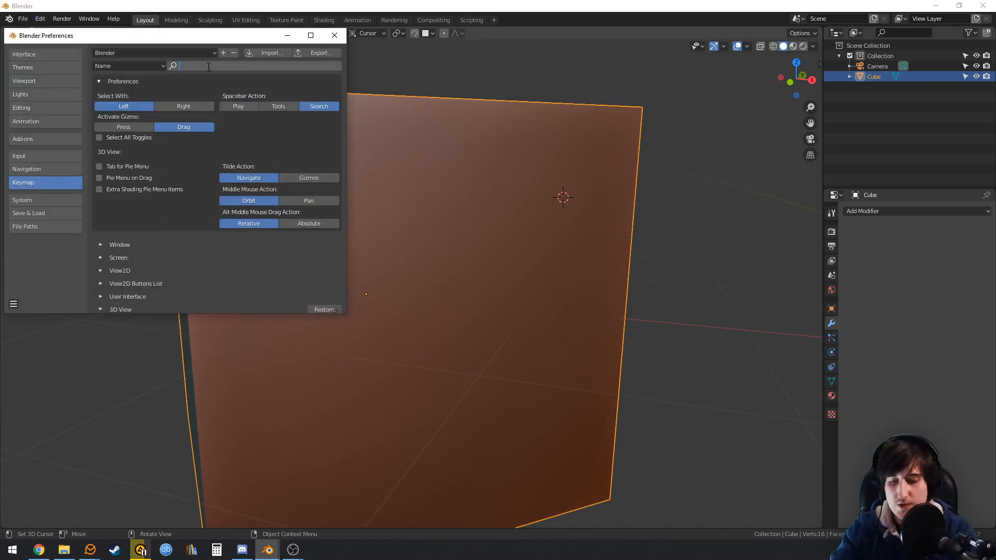
type("place")
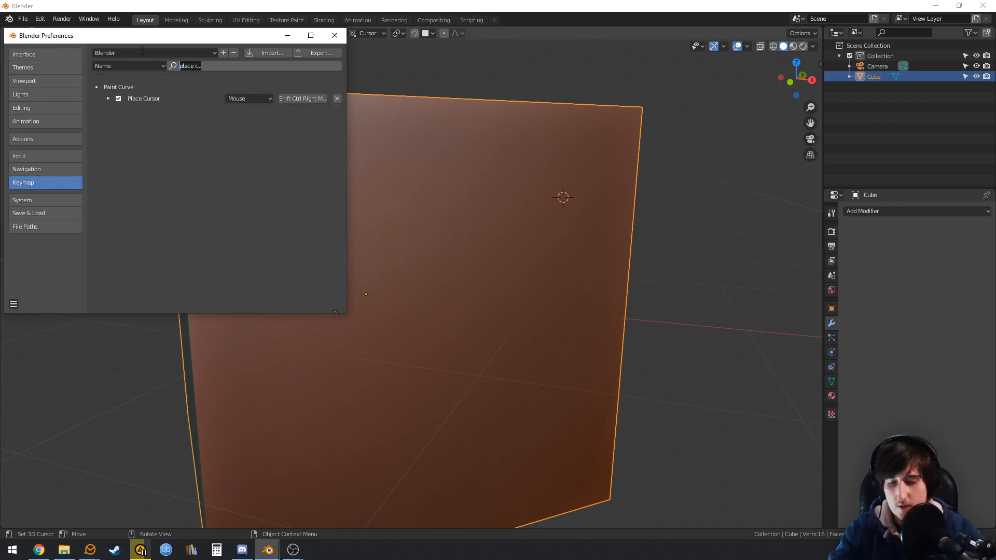
type("cursor")
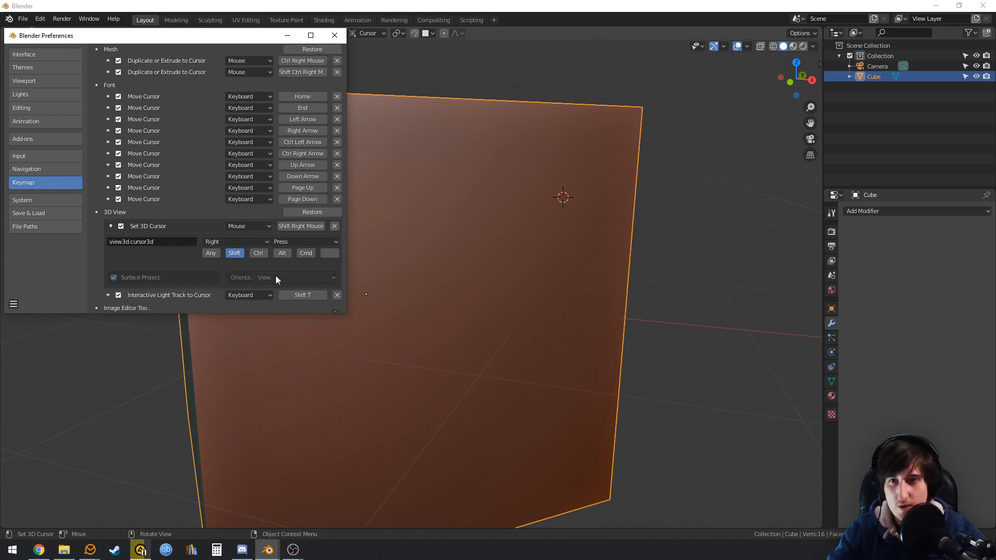
- Set the Set 3D Cursor keymap orientation to Geometry and return to the viewport
left_click(295, 277)
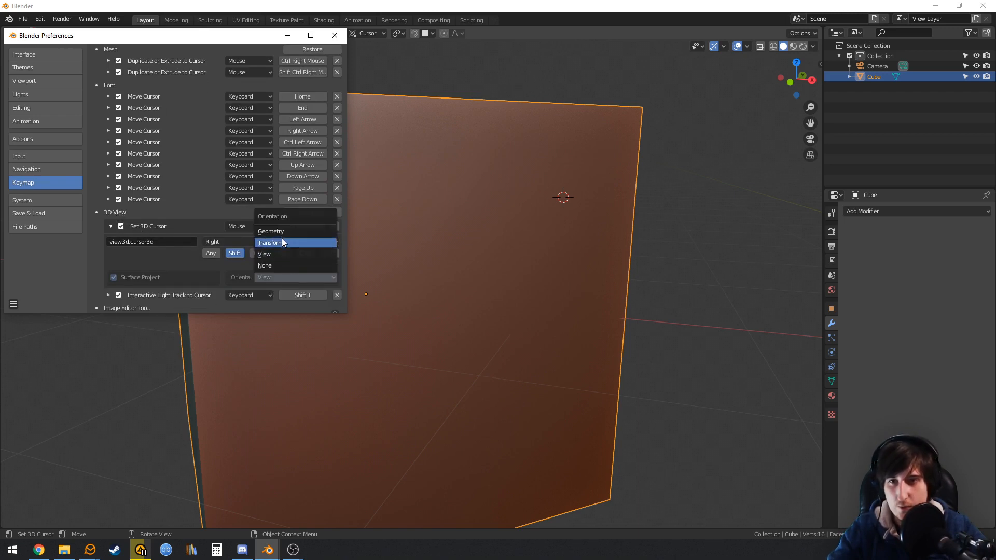
left_click(270, 230)
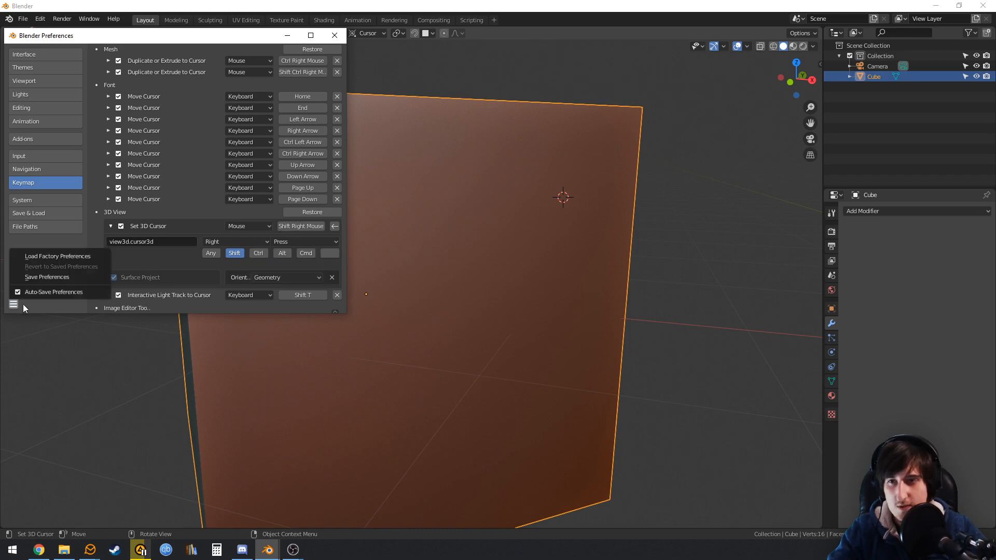
left_click(60, 277)
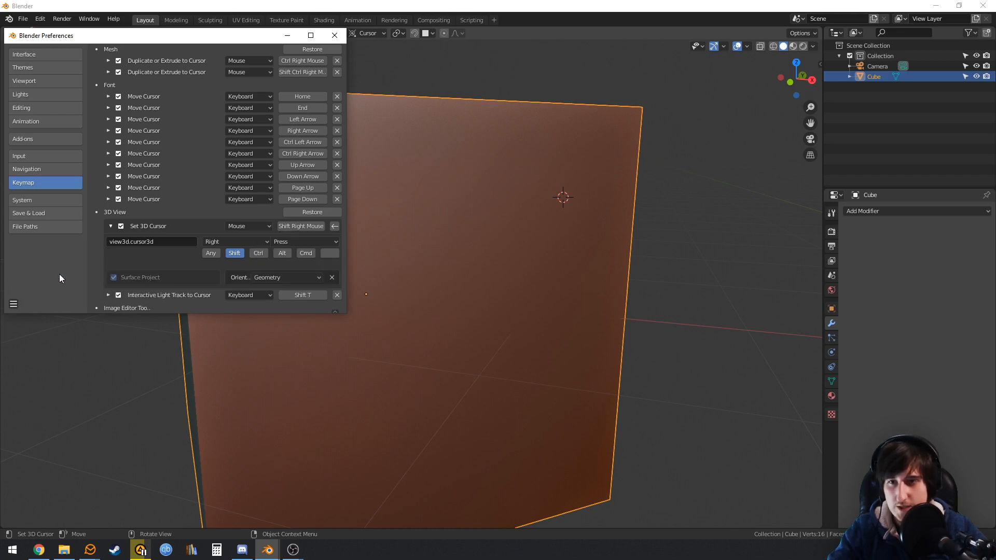
left_click(334, 34)
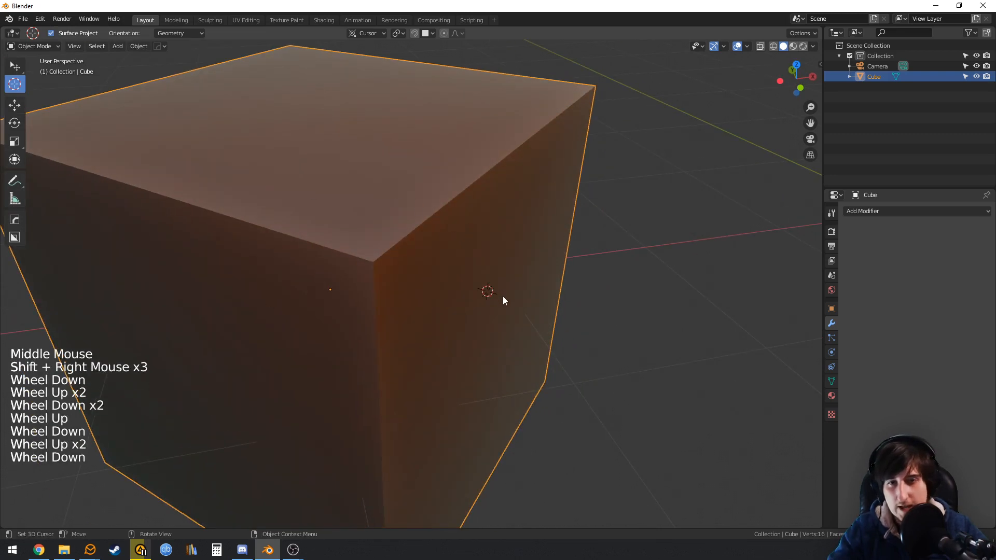
- Place the 3D cursor on the cube surface, try moving the cube, and undo the move
key("g")
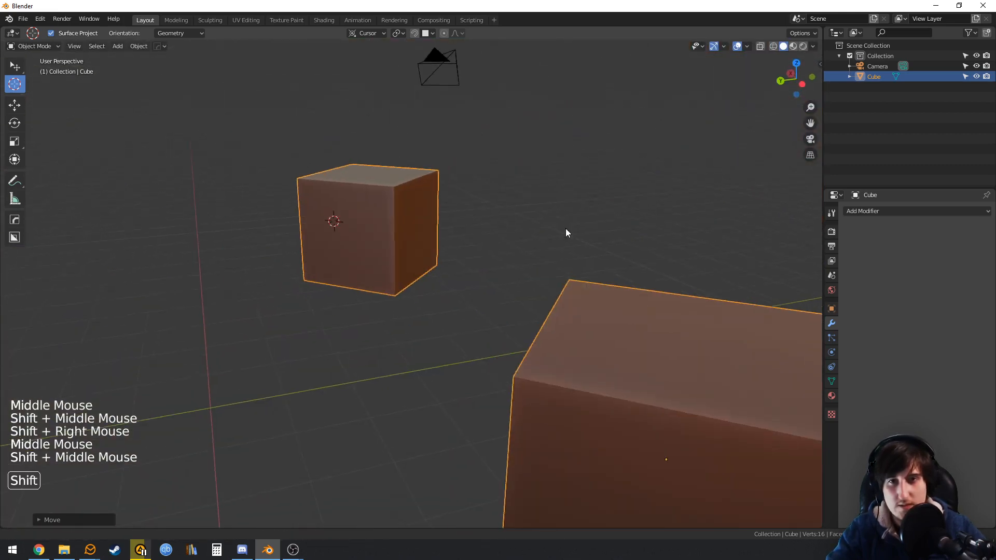
key("g")
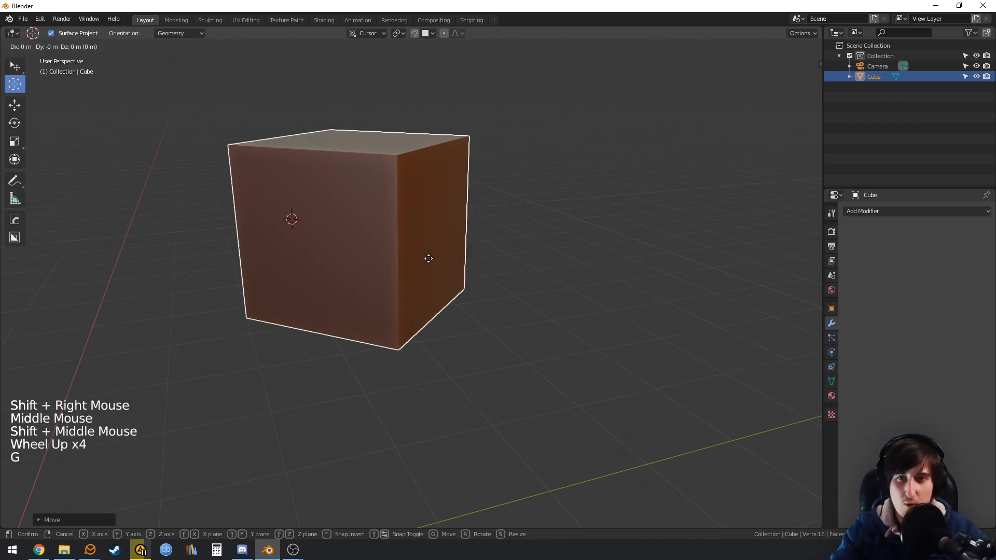
mouse_move(458, 218)
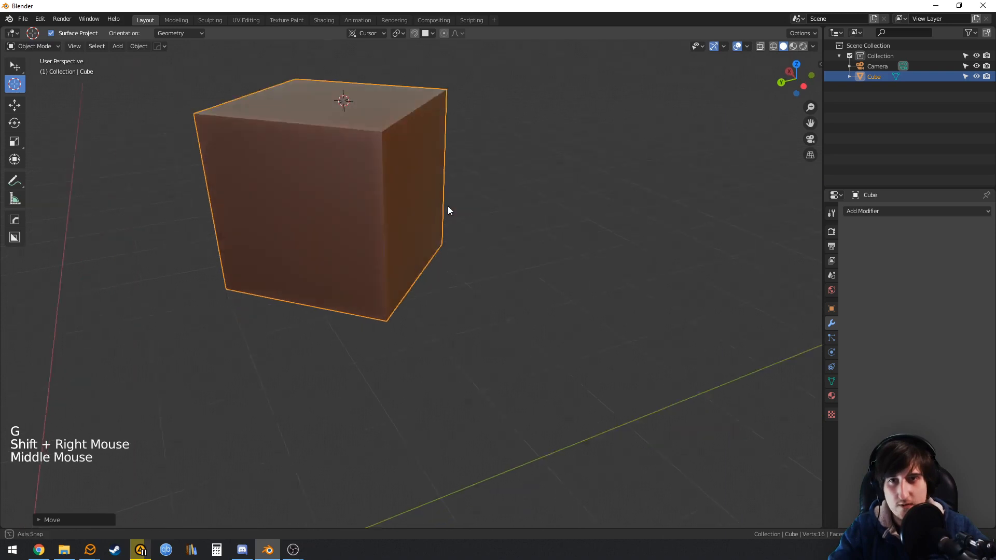
scroll("down", 3)
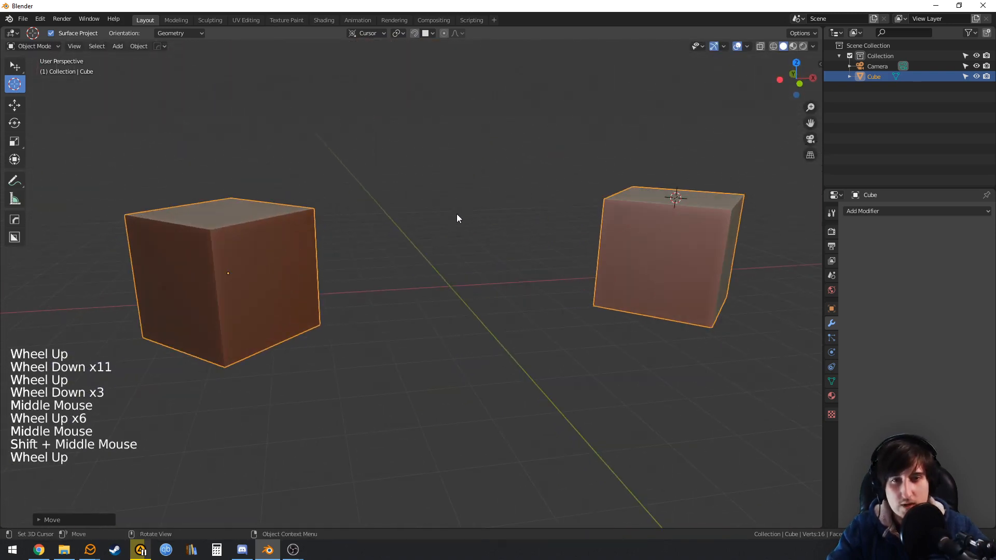
key("ctrl+z")
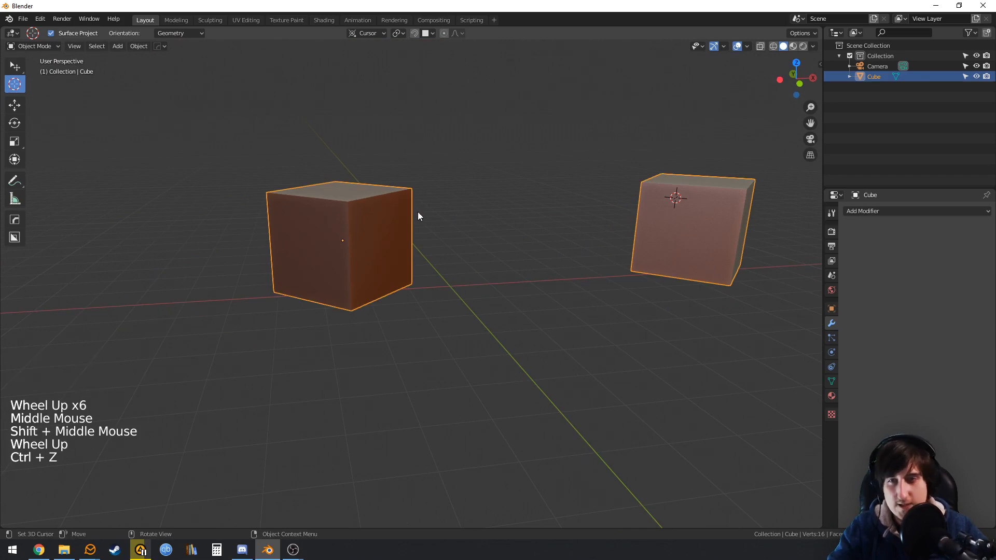
mouse_move(657, 234)
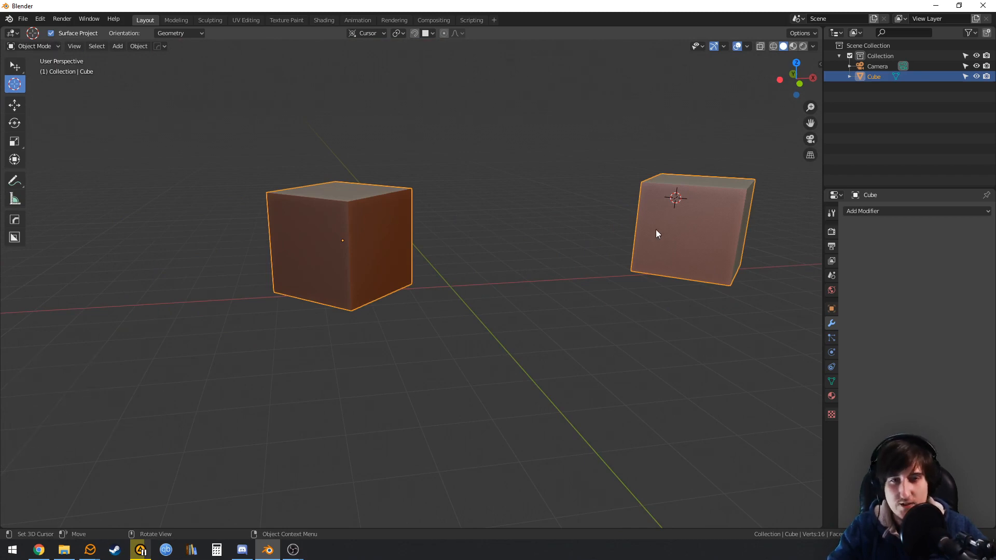
mouse_move(79, 42)
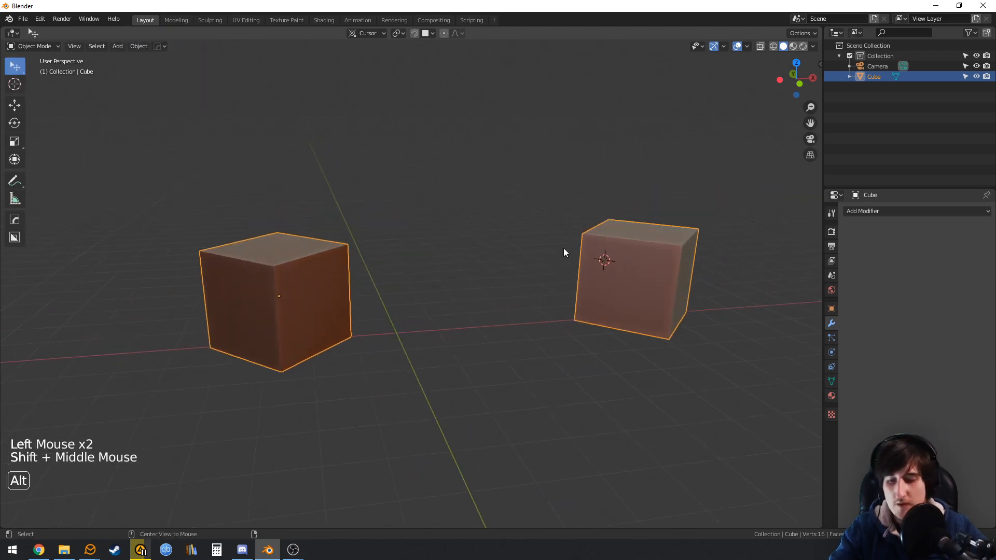
- Clear the cube's location with Alt+G so it sits at the world origin
key("alt+g")
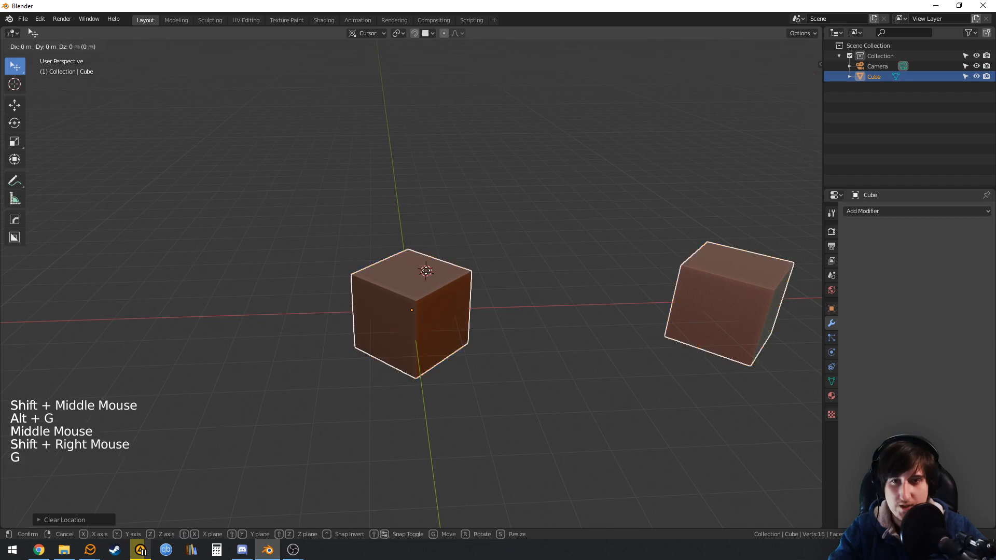
left_click(418, 160)
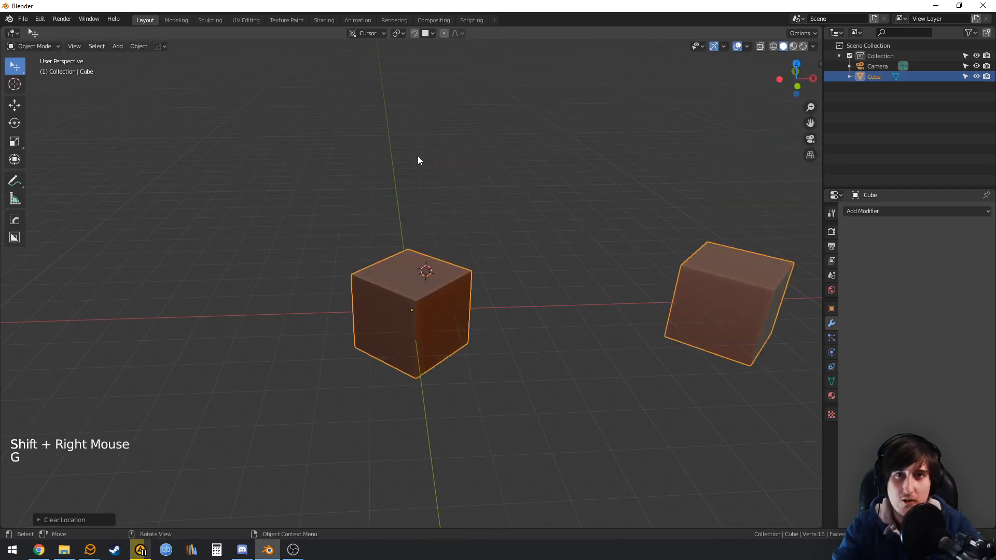